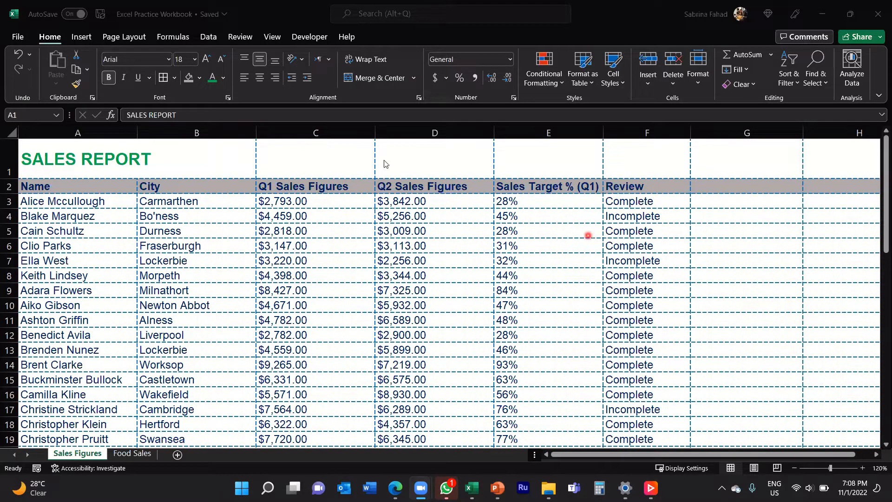
Select the Q1 and Q2 Sales Figures columns (C and D) together.
left_click(315, 133)
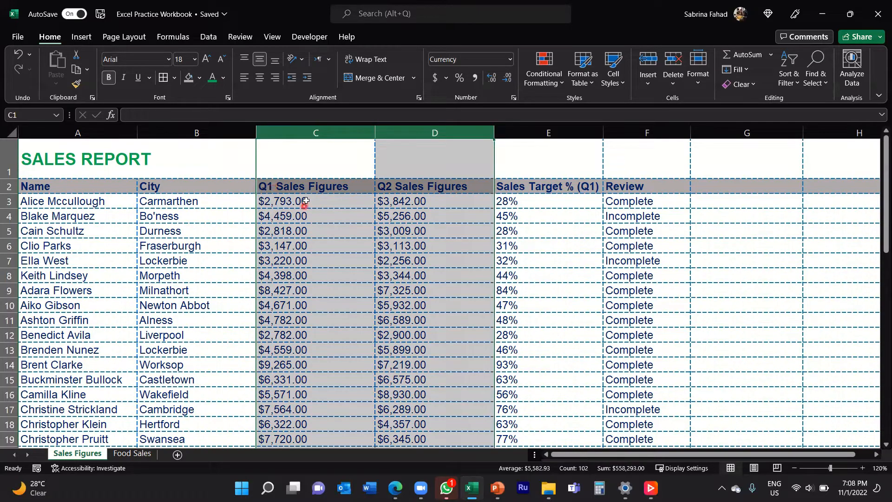
mouse_move(305, 216)
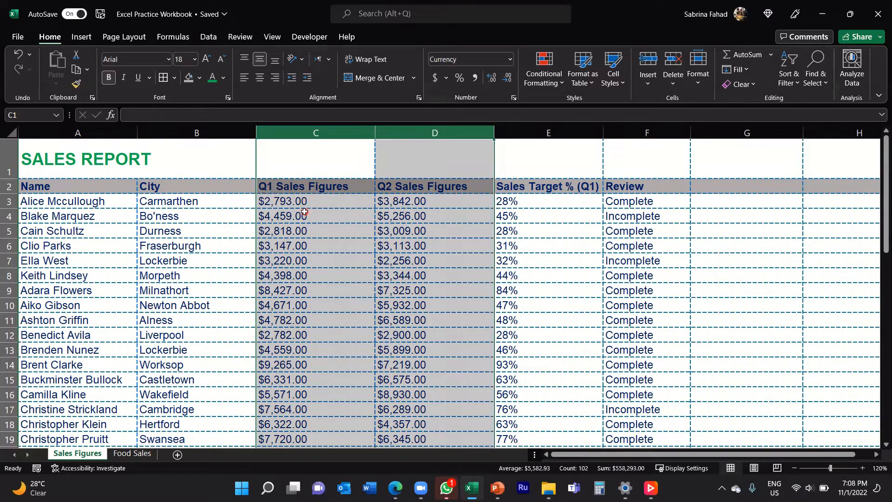
mouse_move(301, 214)
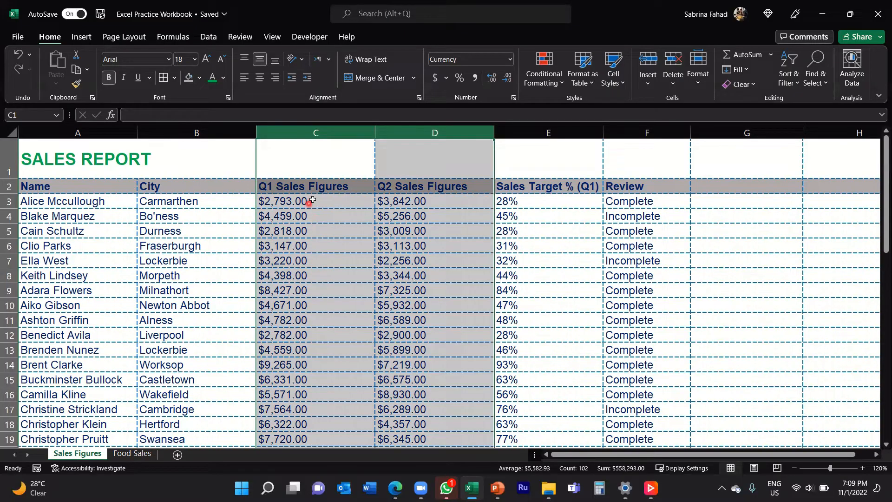
mouse_move(312, 268)
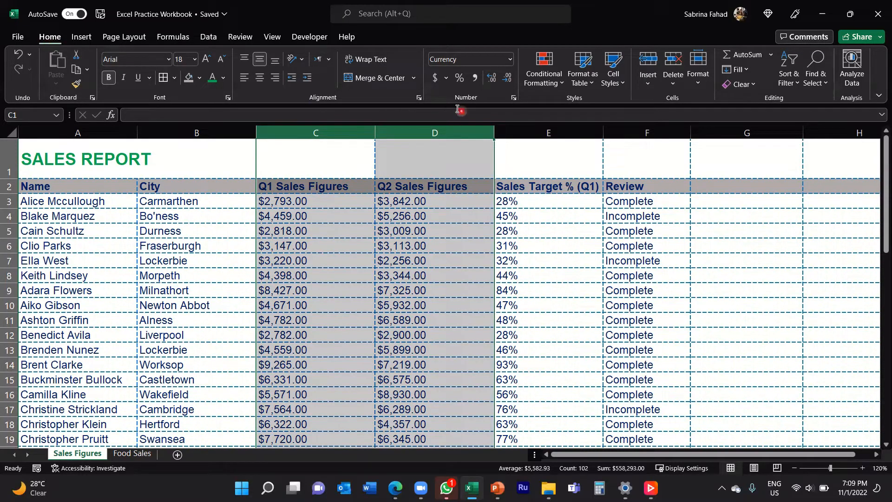
mouse_move(462, 109)
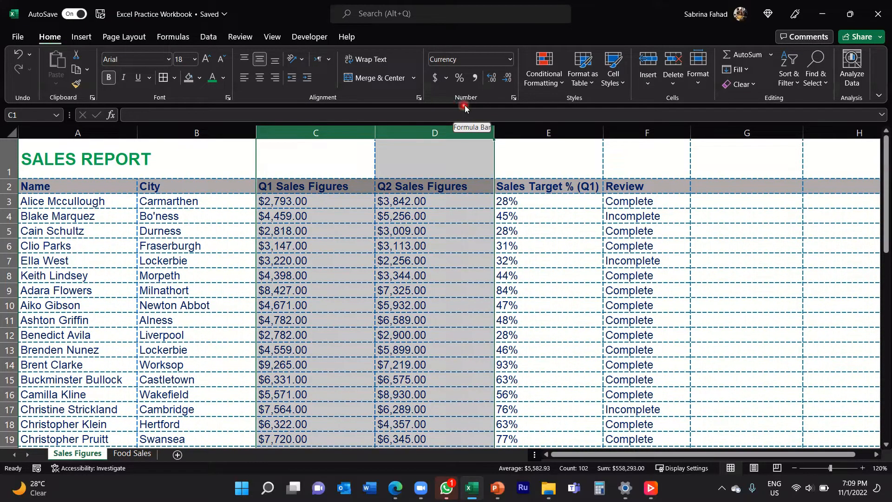
mouse_move(512, 94)
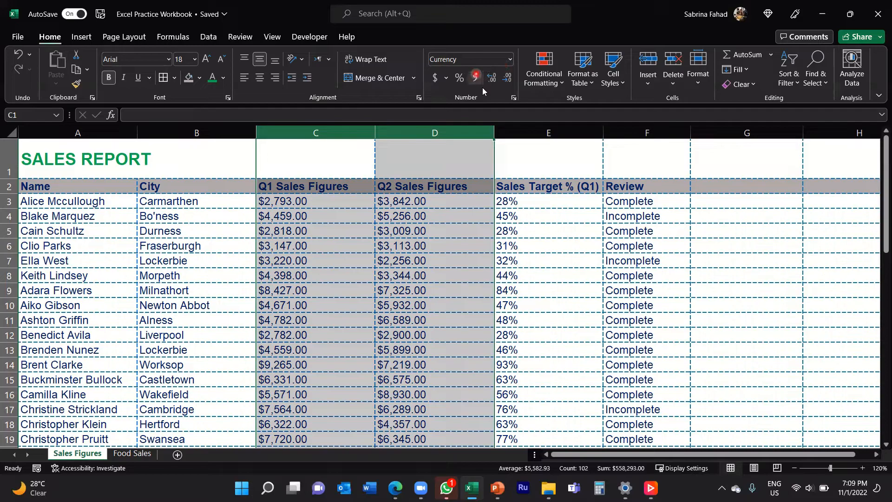
mouse_move(493, 78)
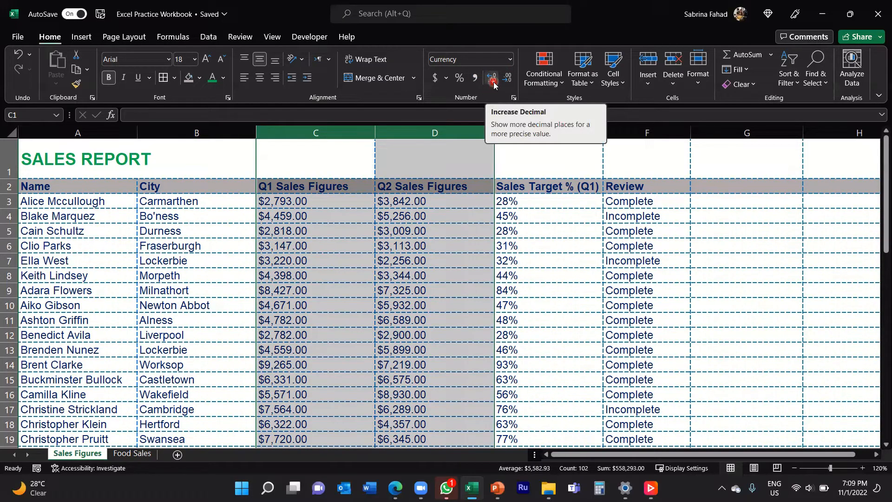
mouse_move(505, 82)
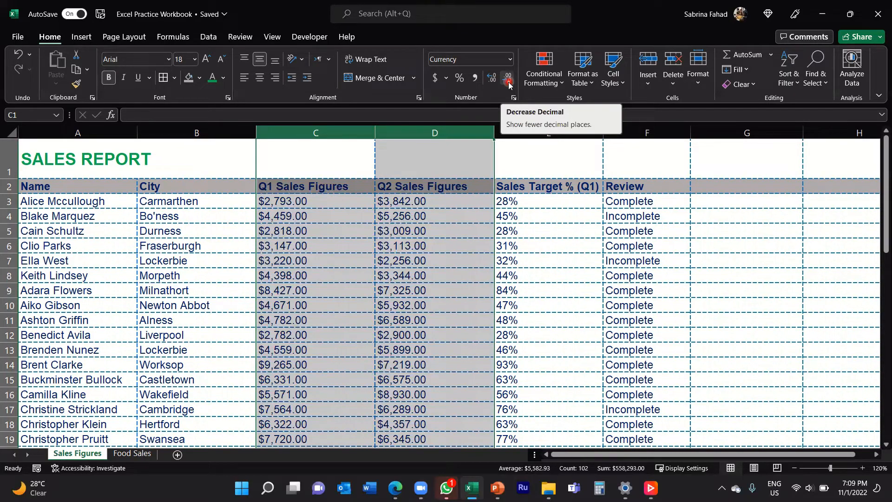
Reduce the Q1 and Q2 currency figures to zero decimal places, e.g. $2,793, via Decrease Decimal.
left_click(509, 78)
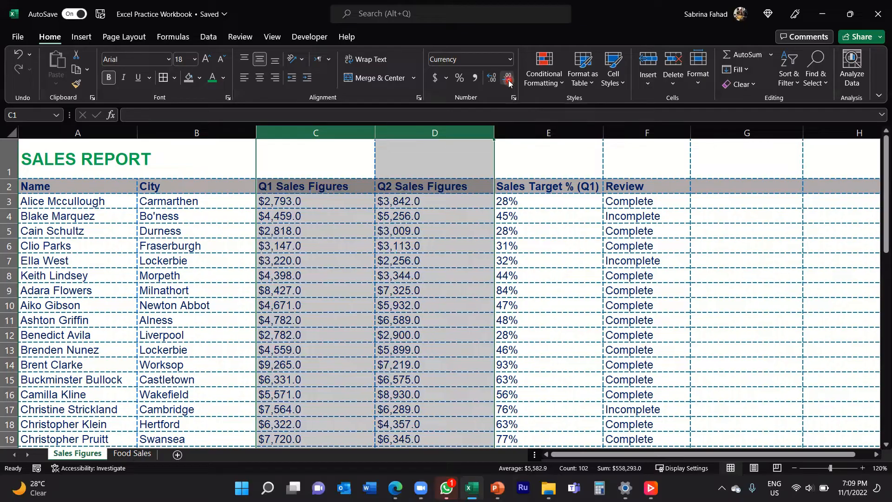
left_click(507, 78)
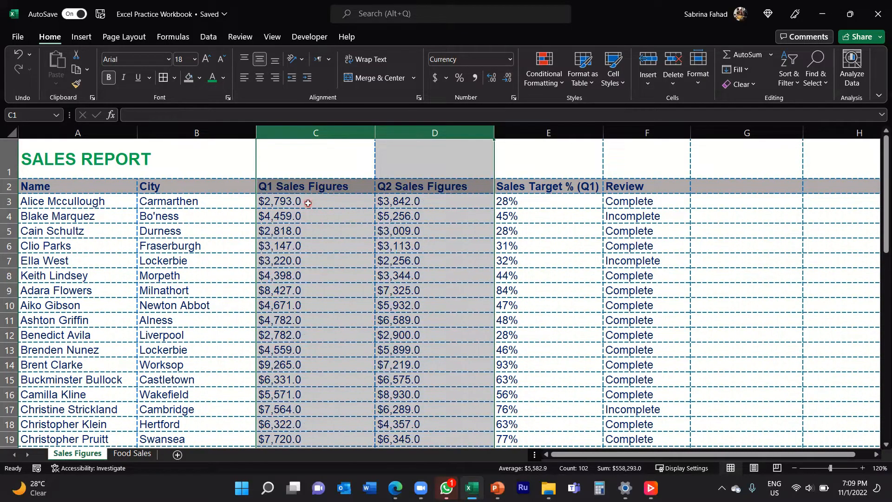
mouse_move(509, 78)
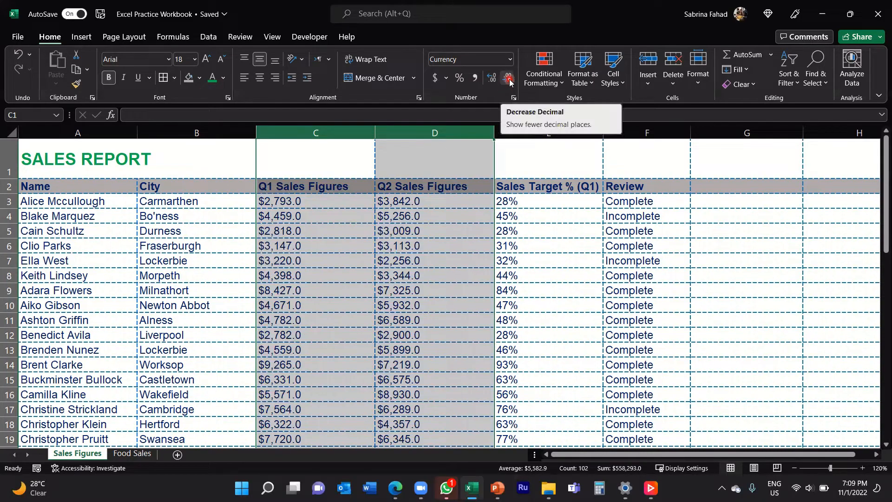
left_click(508, 78)
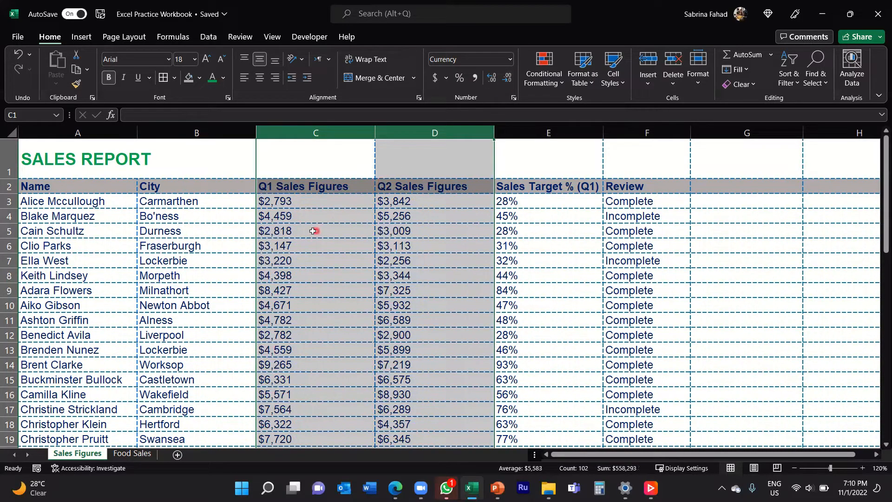
mouse_move(293, 202)
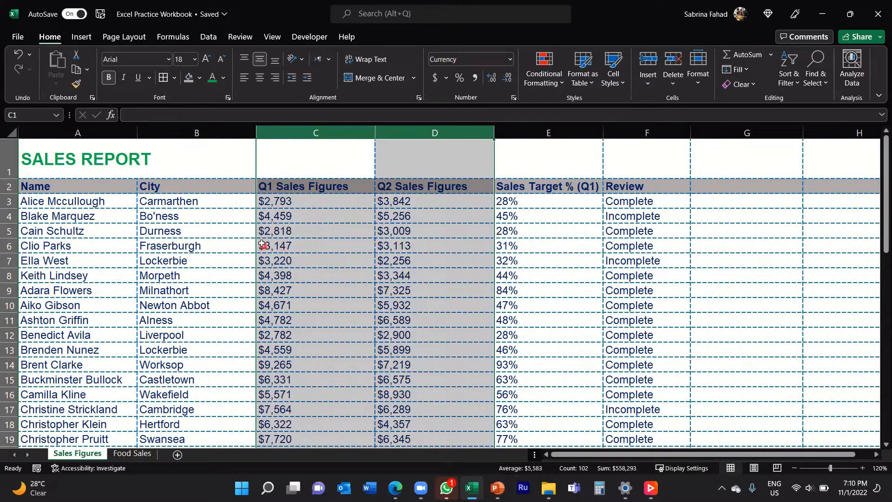
mouse_move(276, 256)
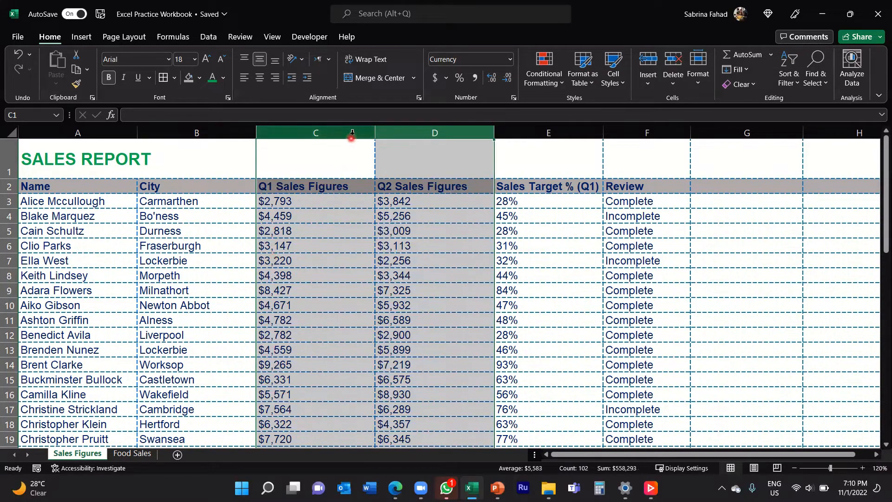
left_click(316, 133)
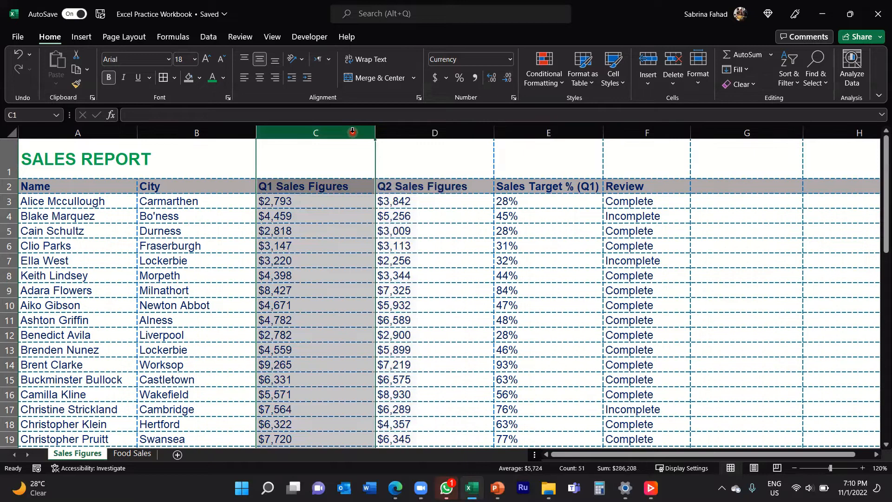